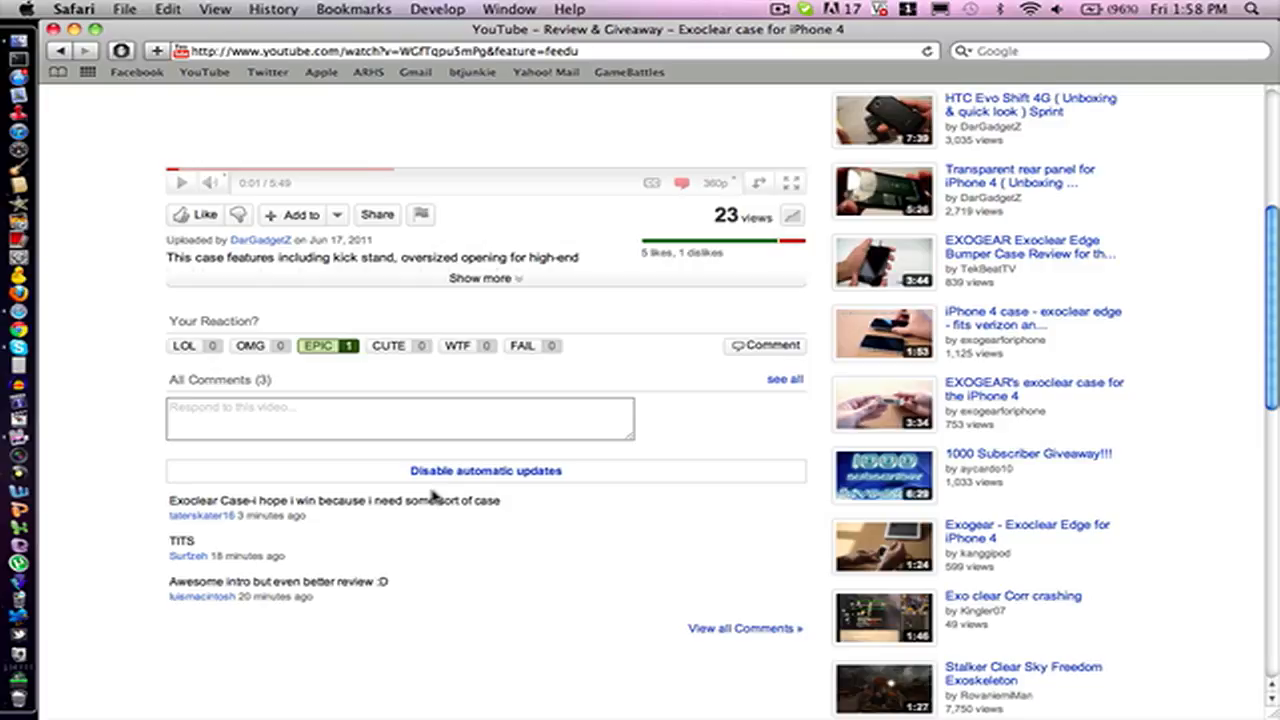
mouse_move(430, 500)
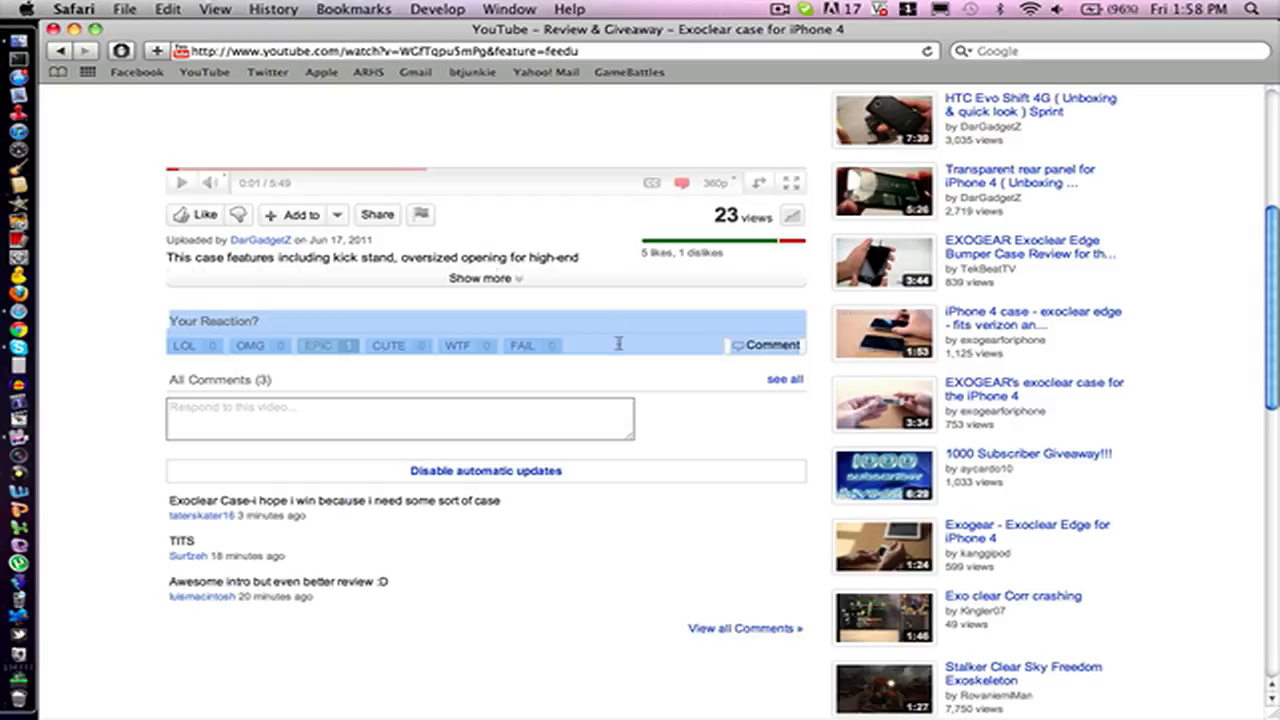
left_click(318, 344)
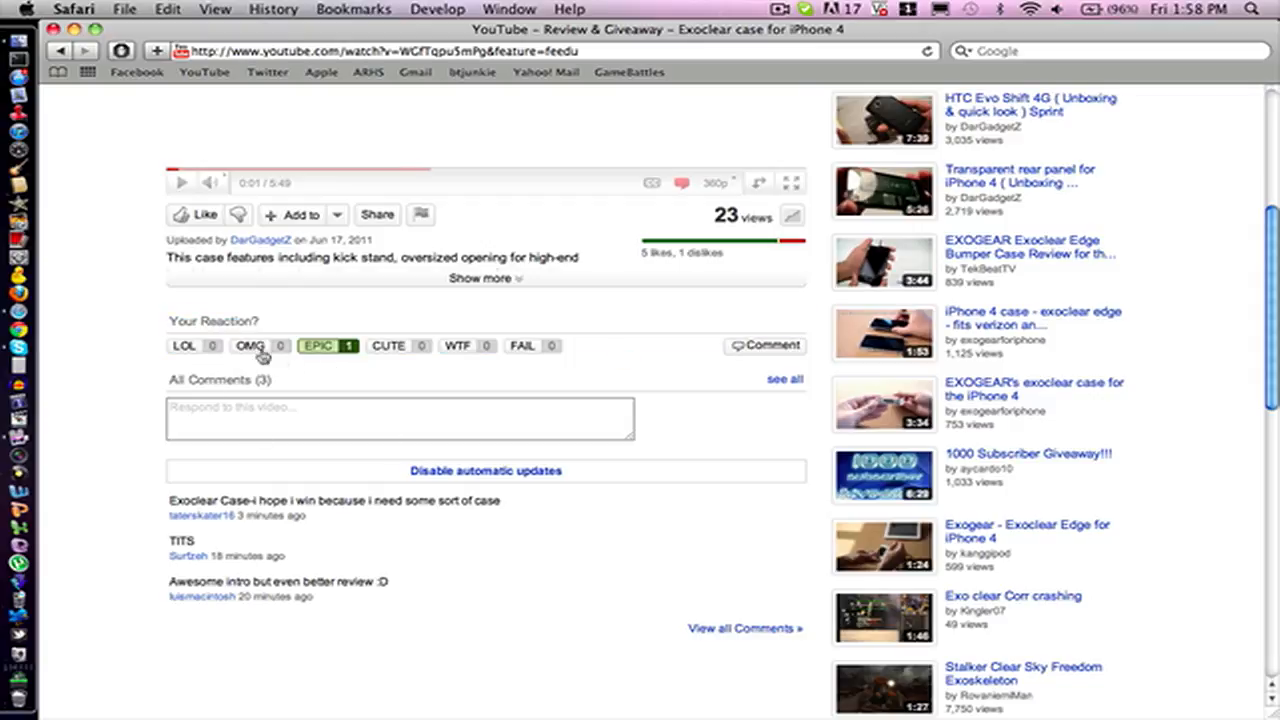
mouse_move(336, 364)
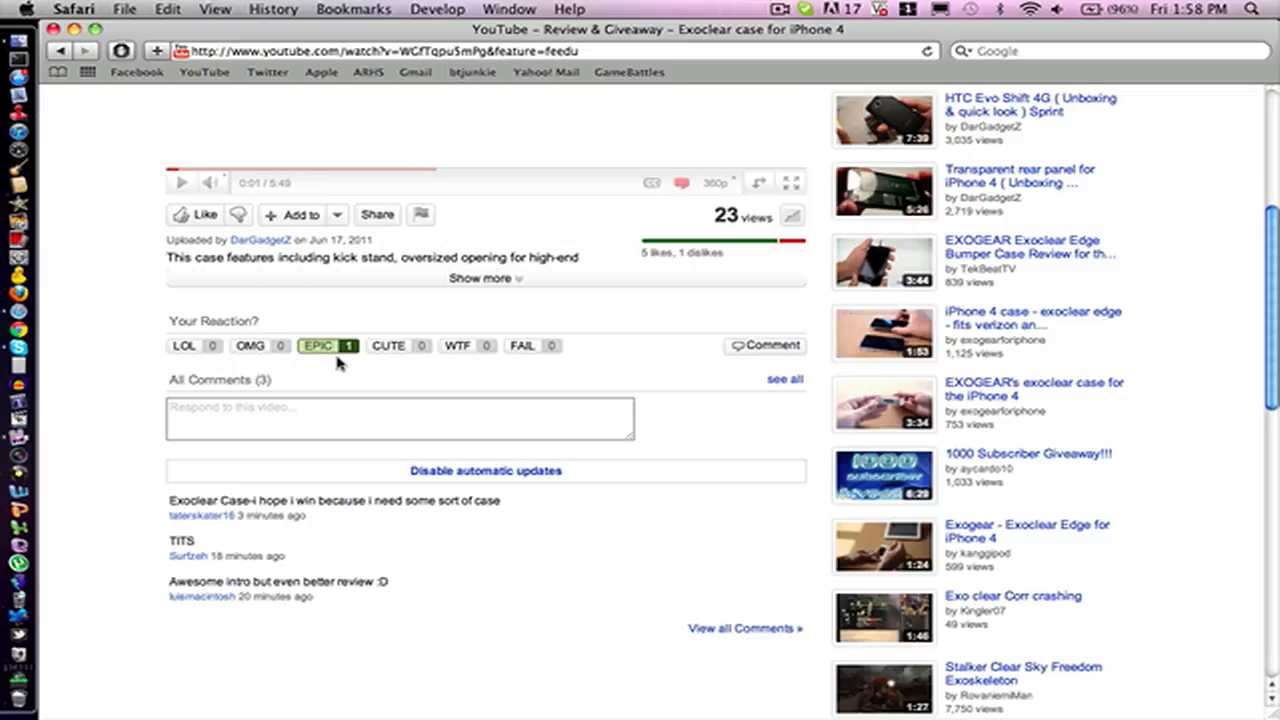